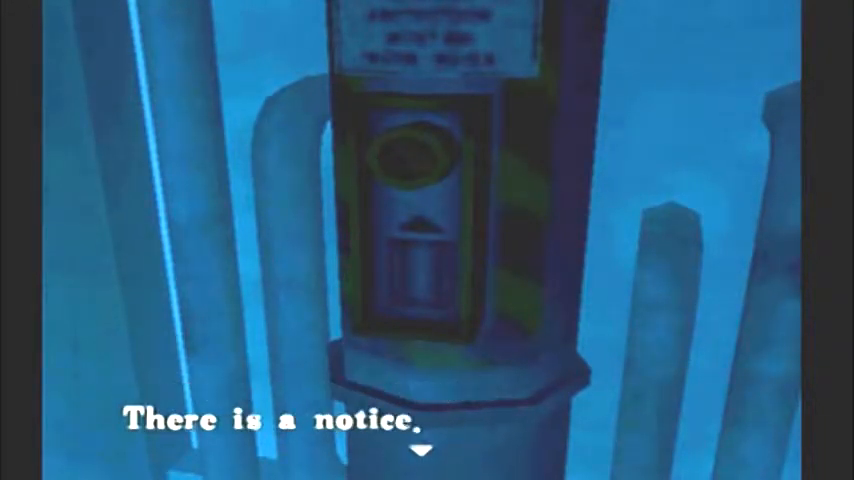
pyautogui.press('enter')
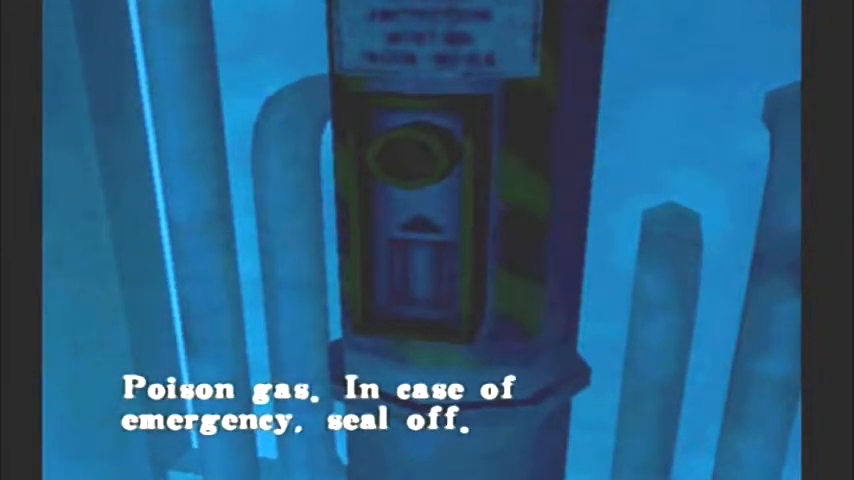